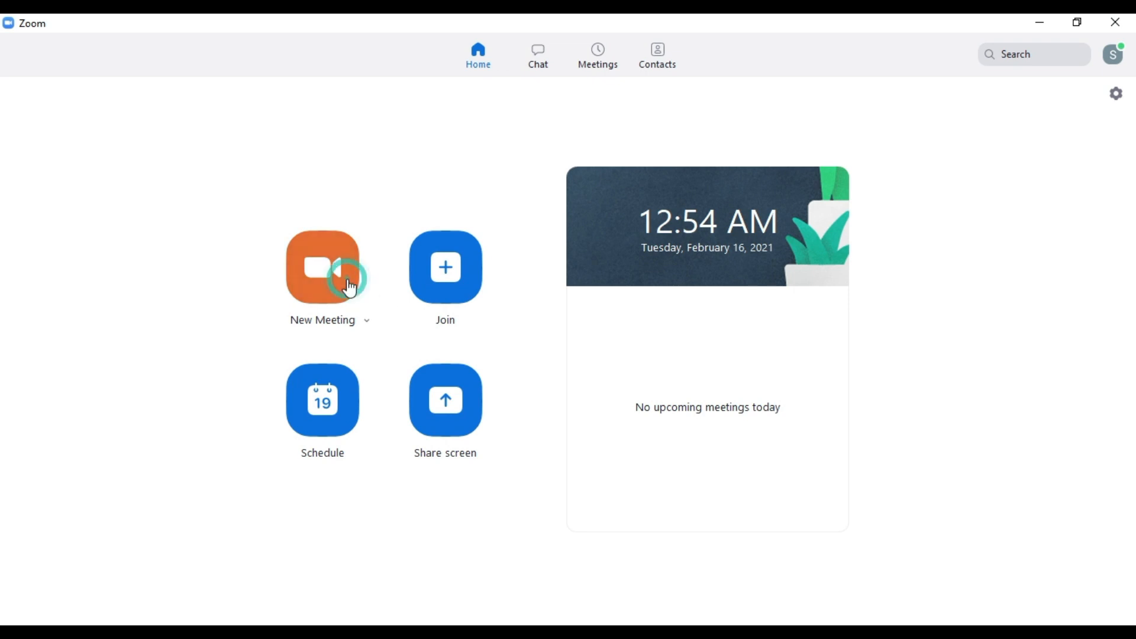
Start a new meeting from Home and turn on the camera video
click(322, 268)
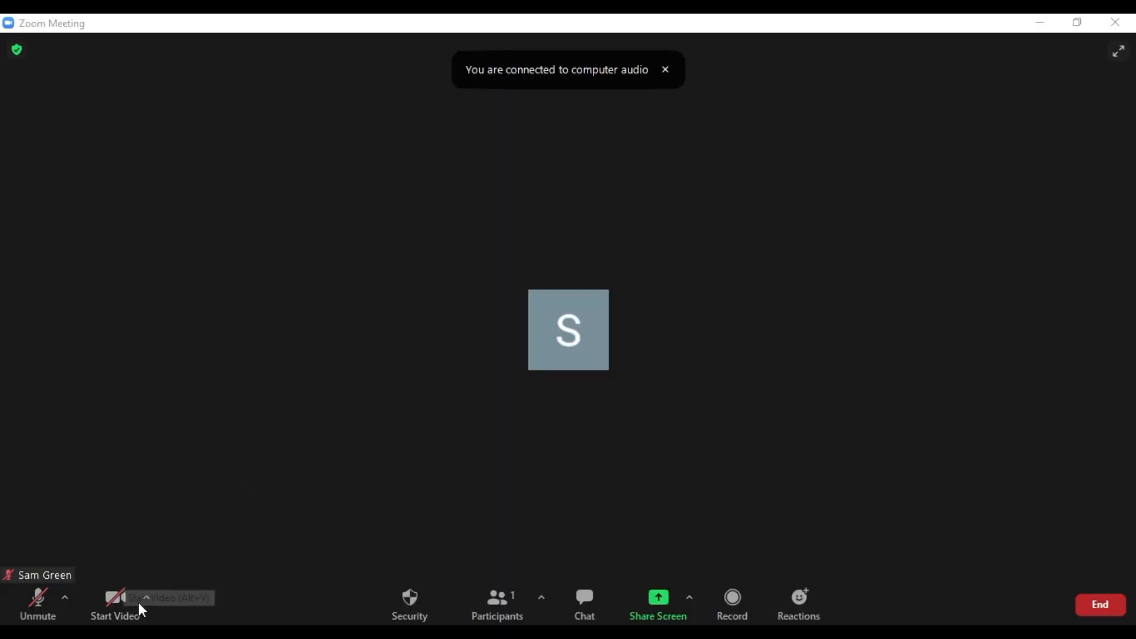
mouse_move(115, 605)
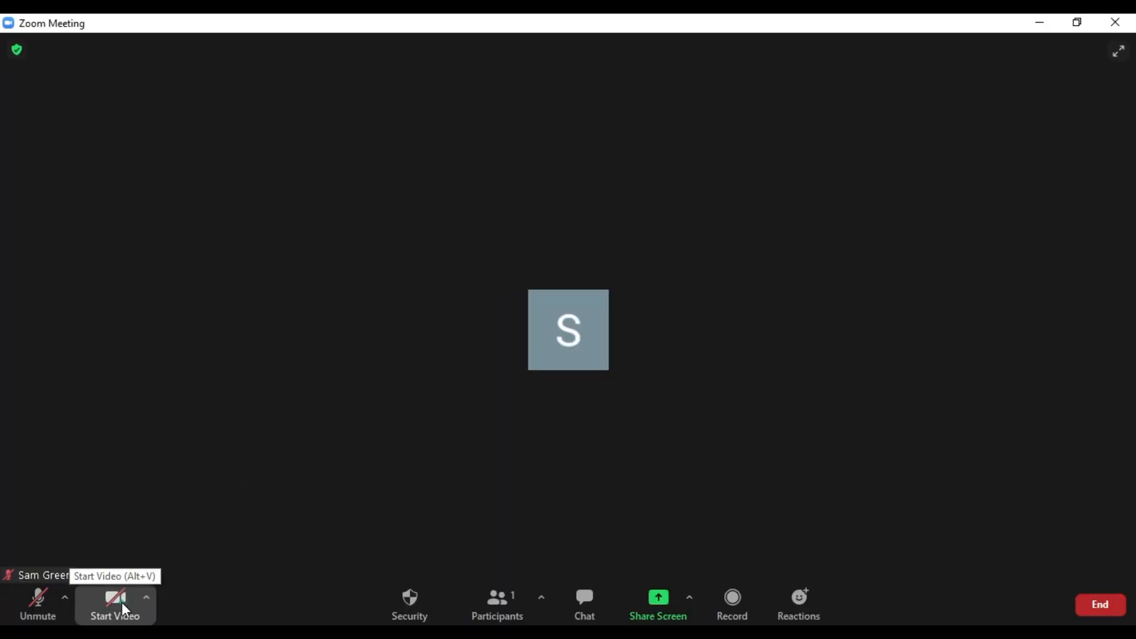
click(145, 597)
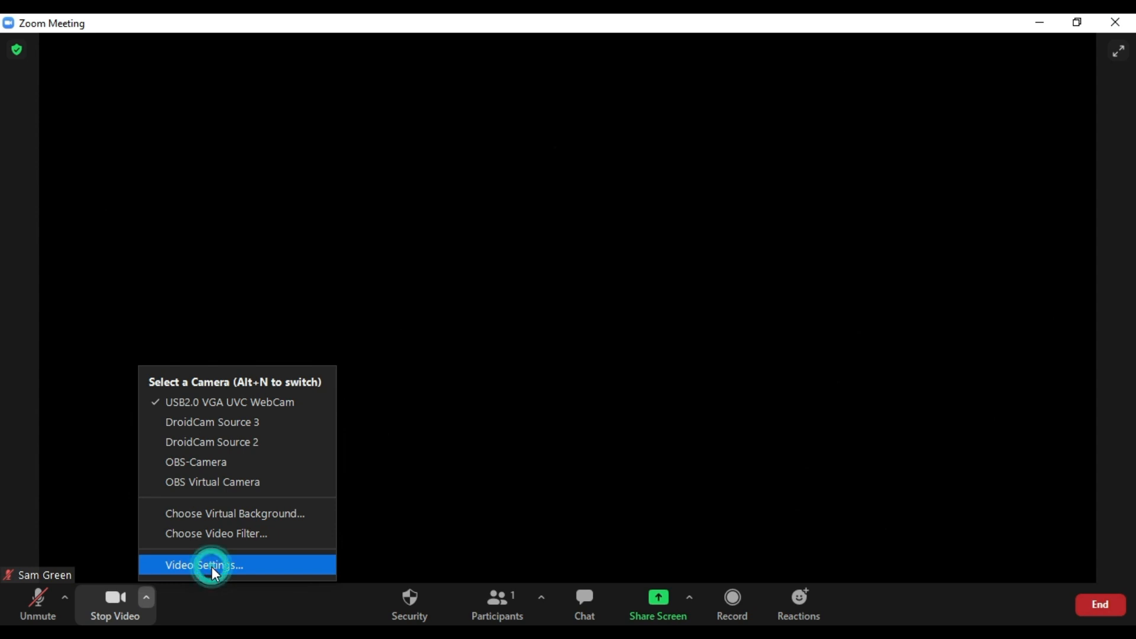
Go to Video Settings and show the Background & Filters section
click(205, 564)
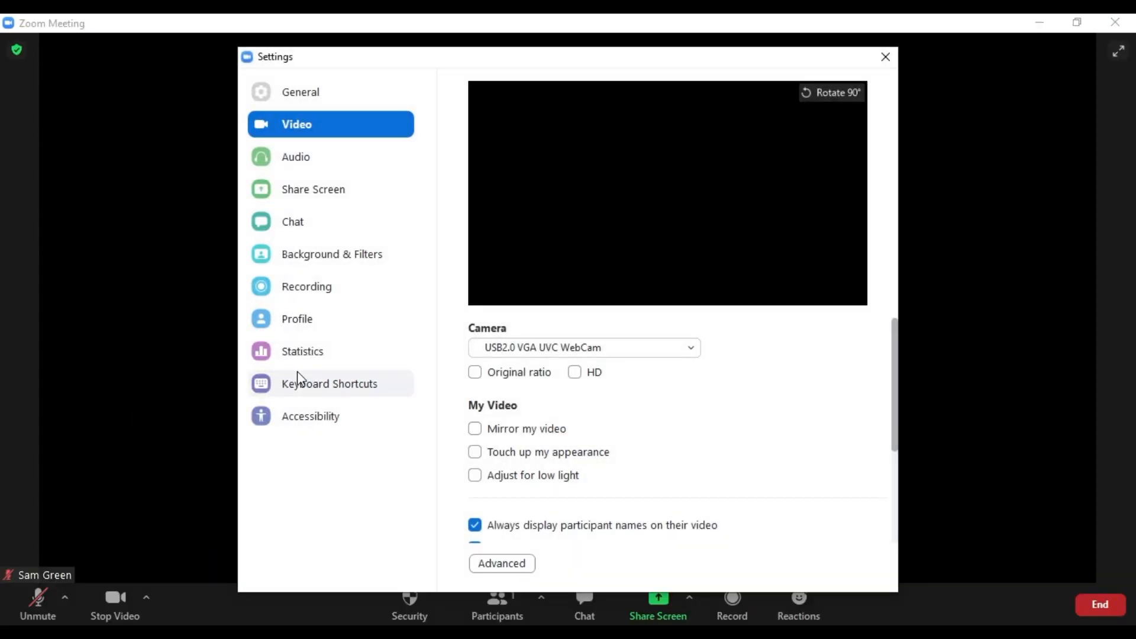
click(331, 254)
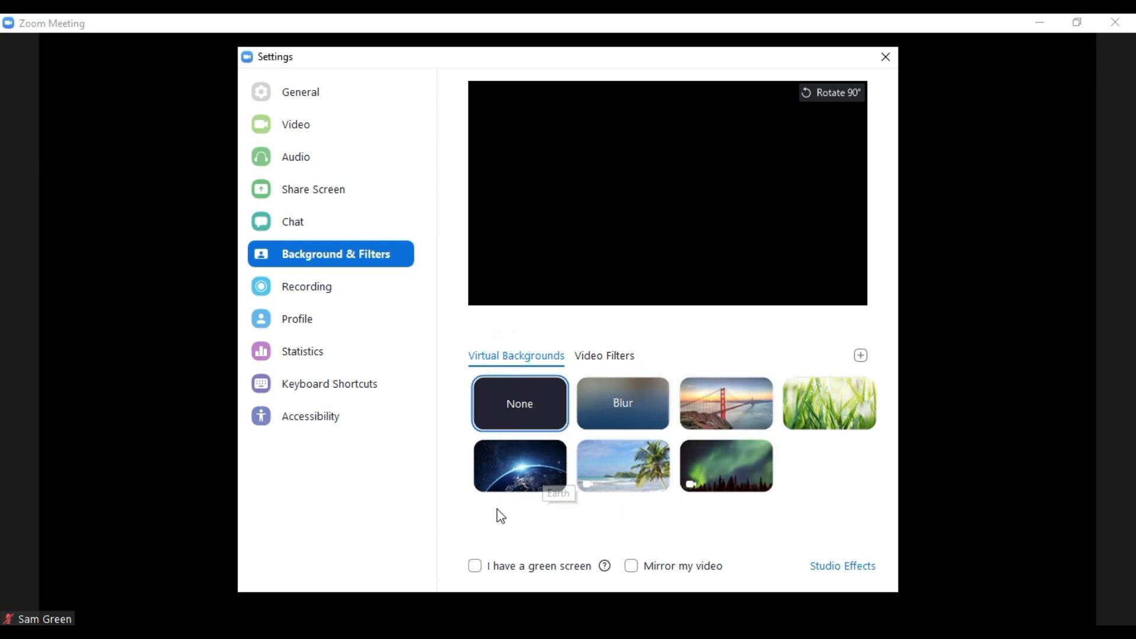
click(475, 566)
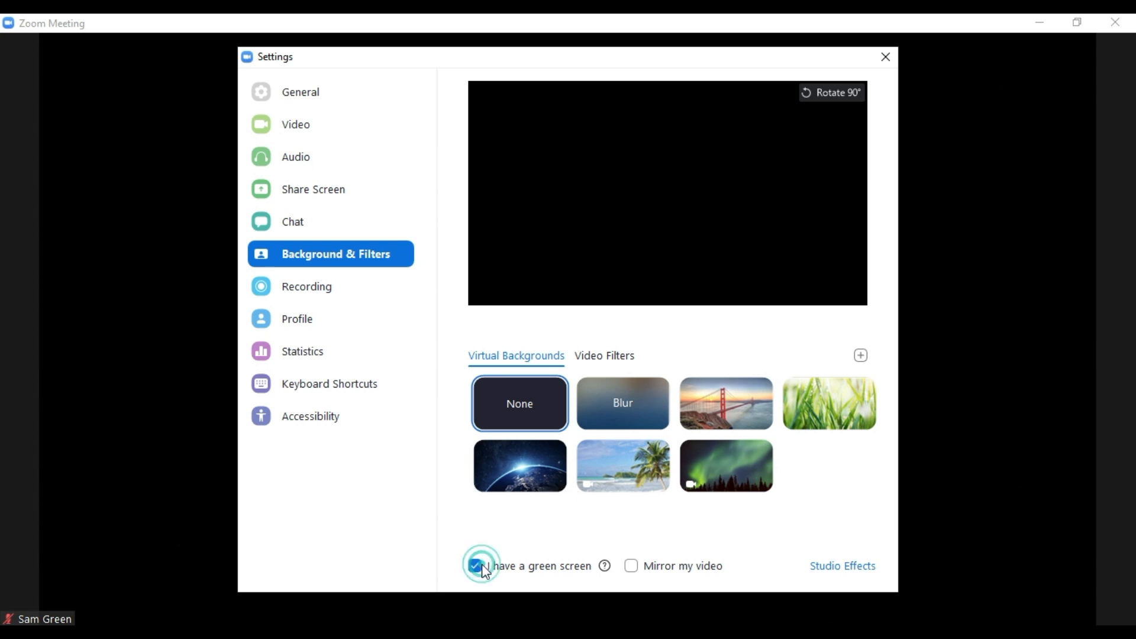
click(481, 566)
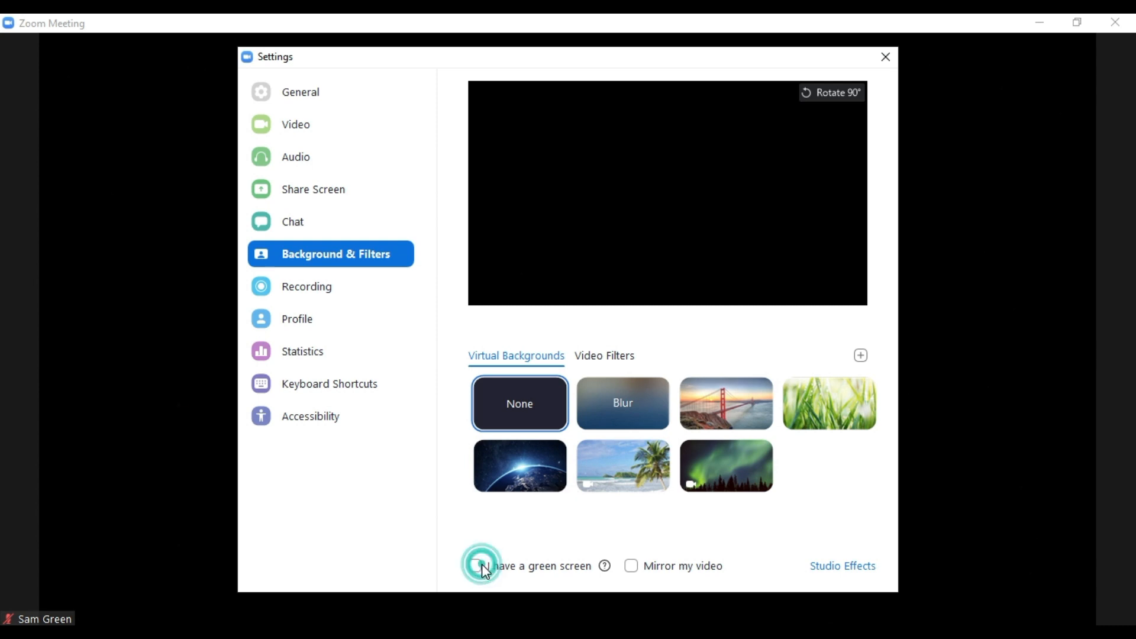
click(475, 566)
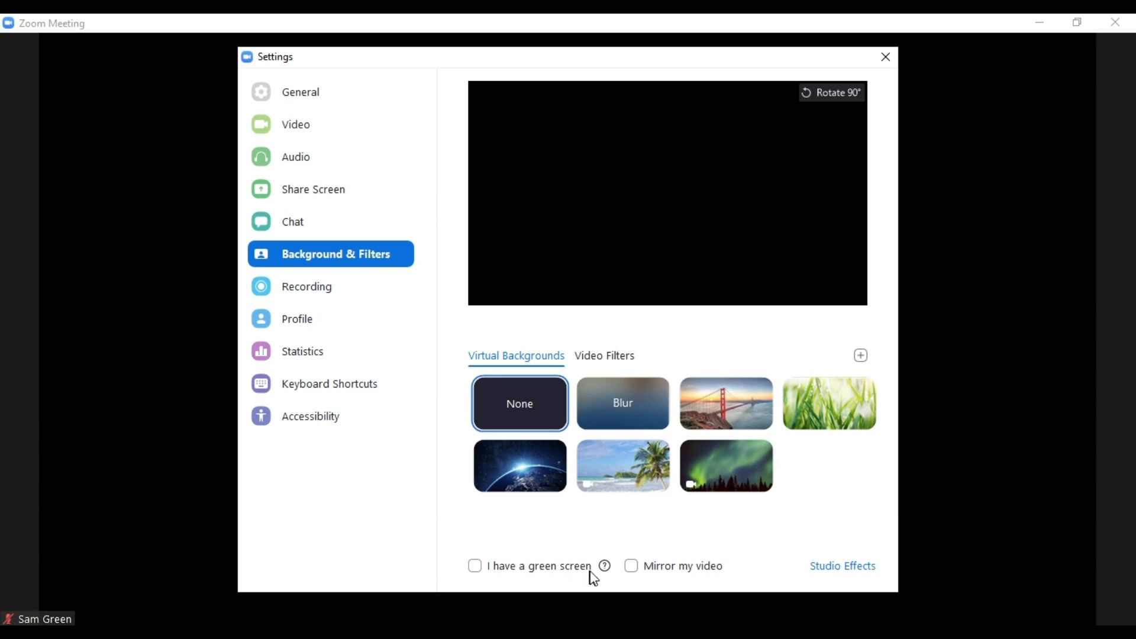
click(631, 565)
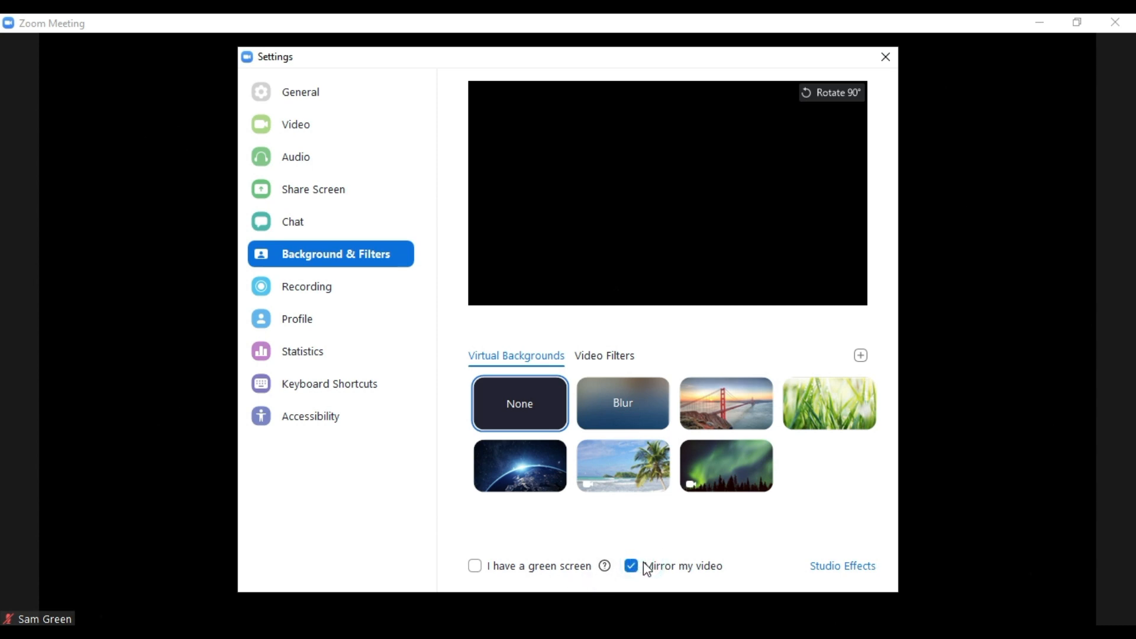
click(630, 566)
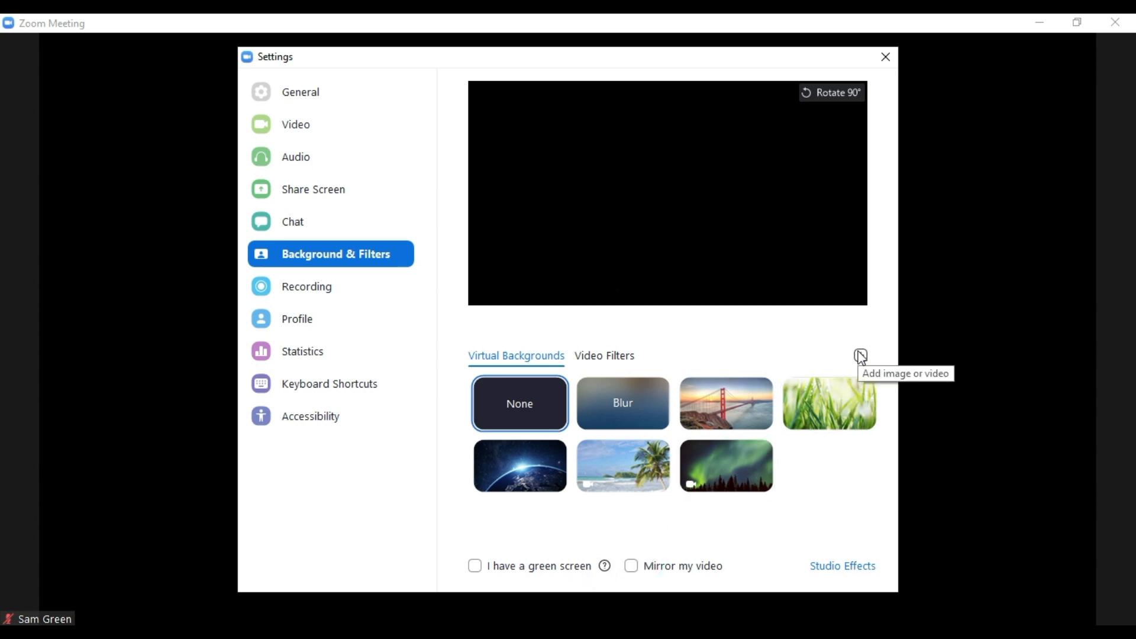
click(859, 356)
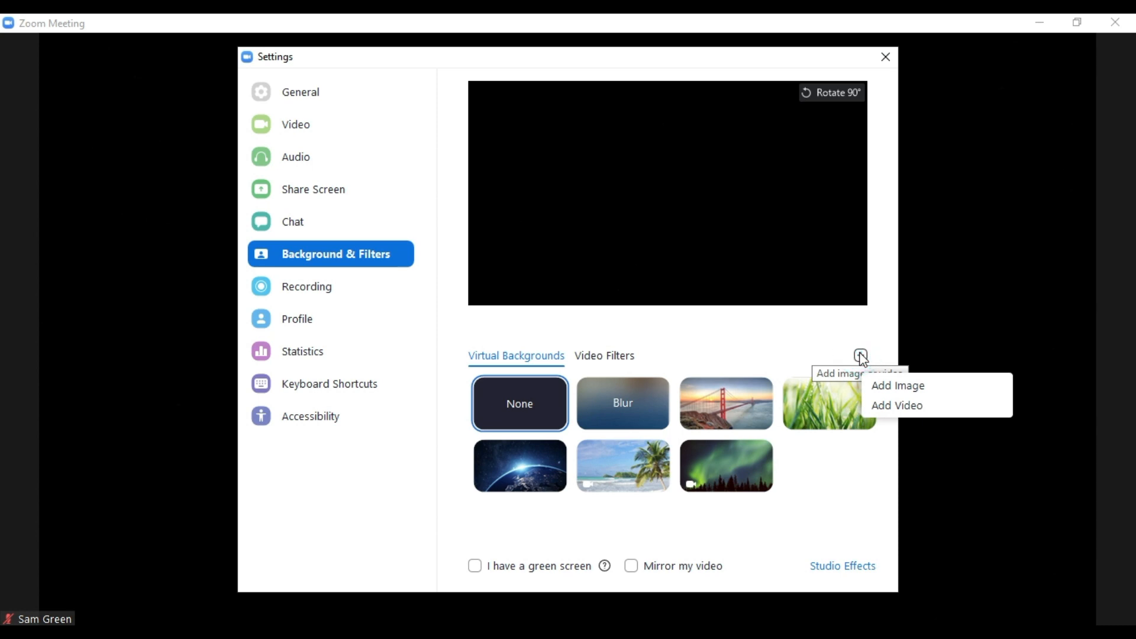
mouse_move(668, 370)
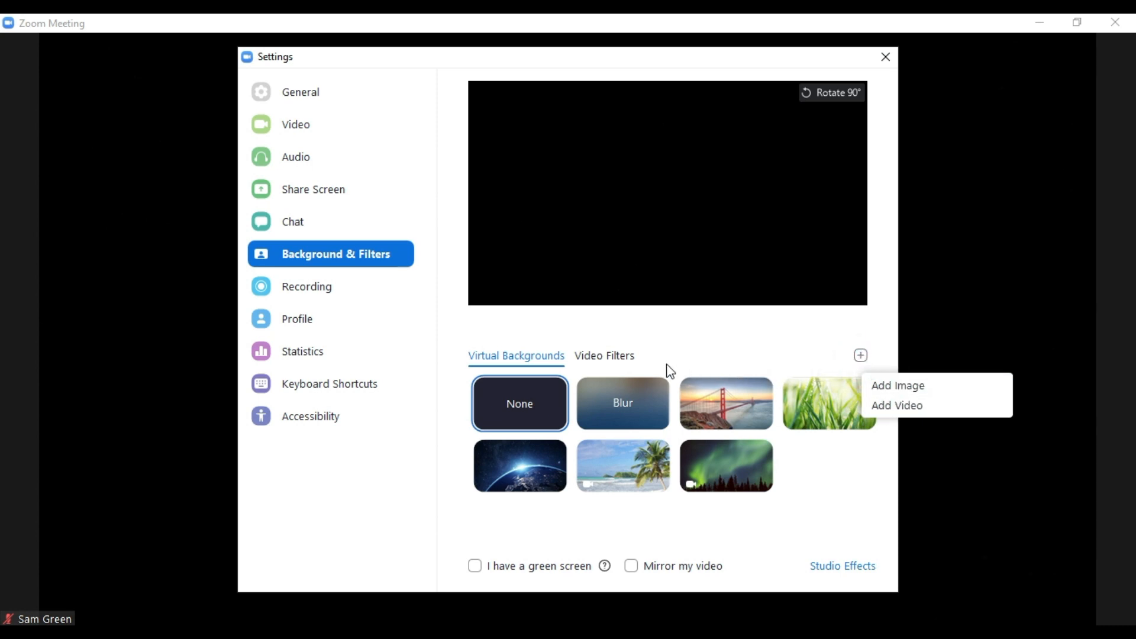
mouse_move(605, 356)
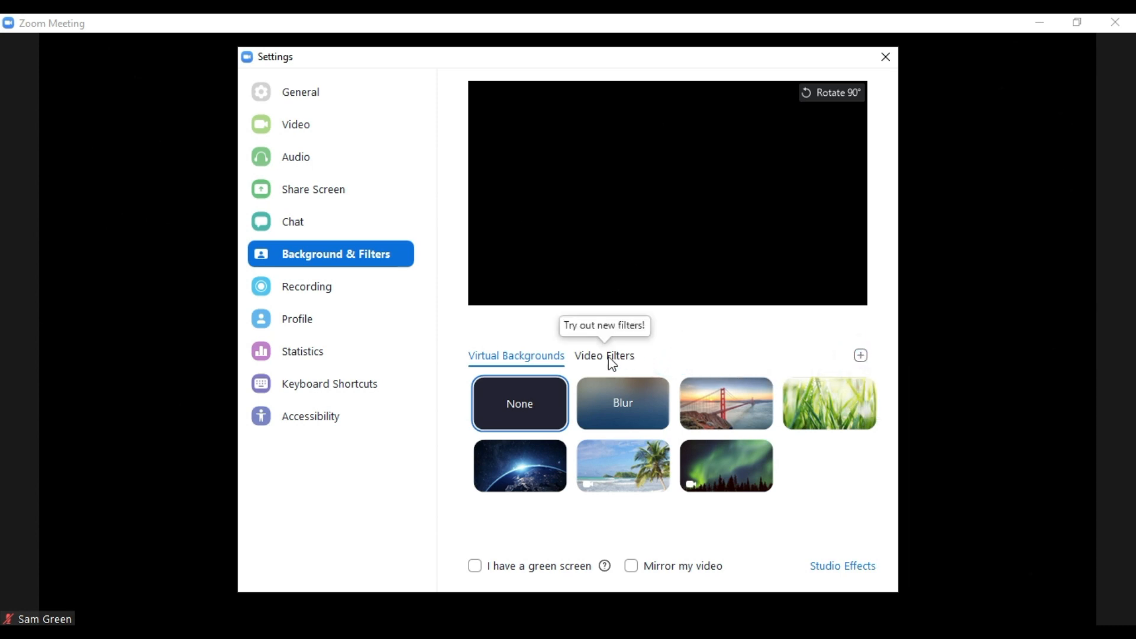
Show the Video Filters collection and bring up the Studio Effects panel
click(604, 356)
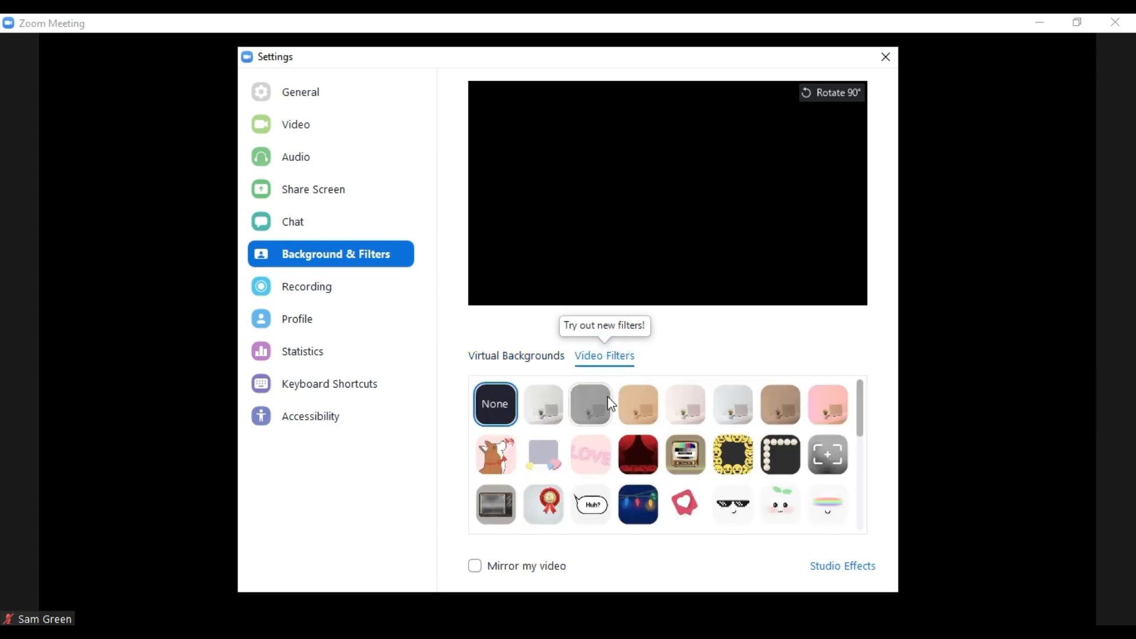
mouse_move(731, 454)
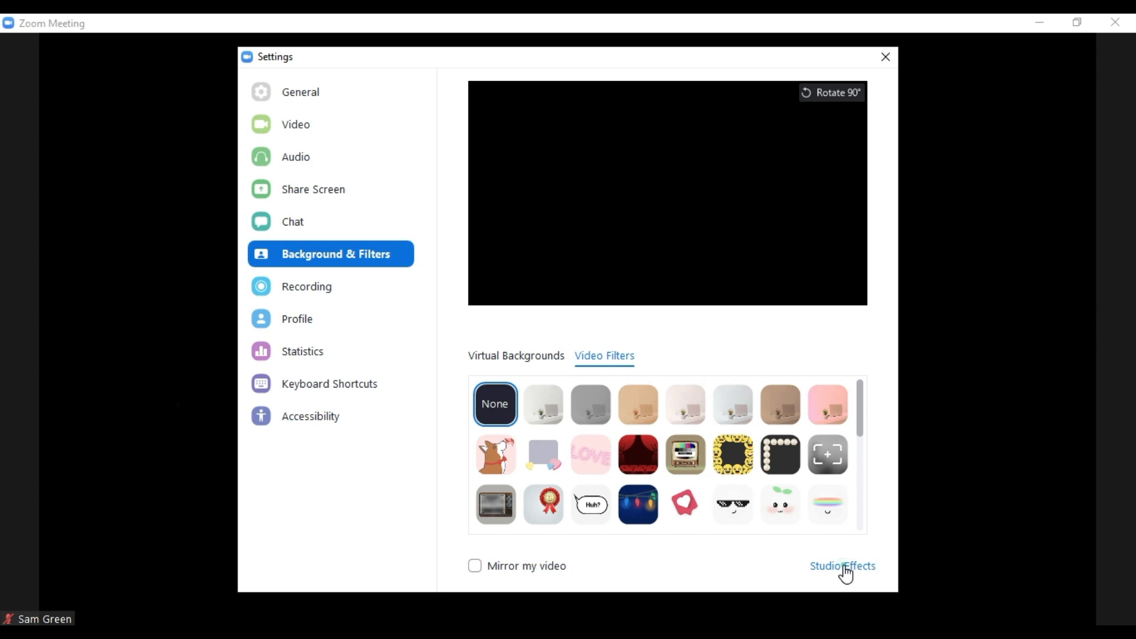
click(841, 565)
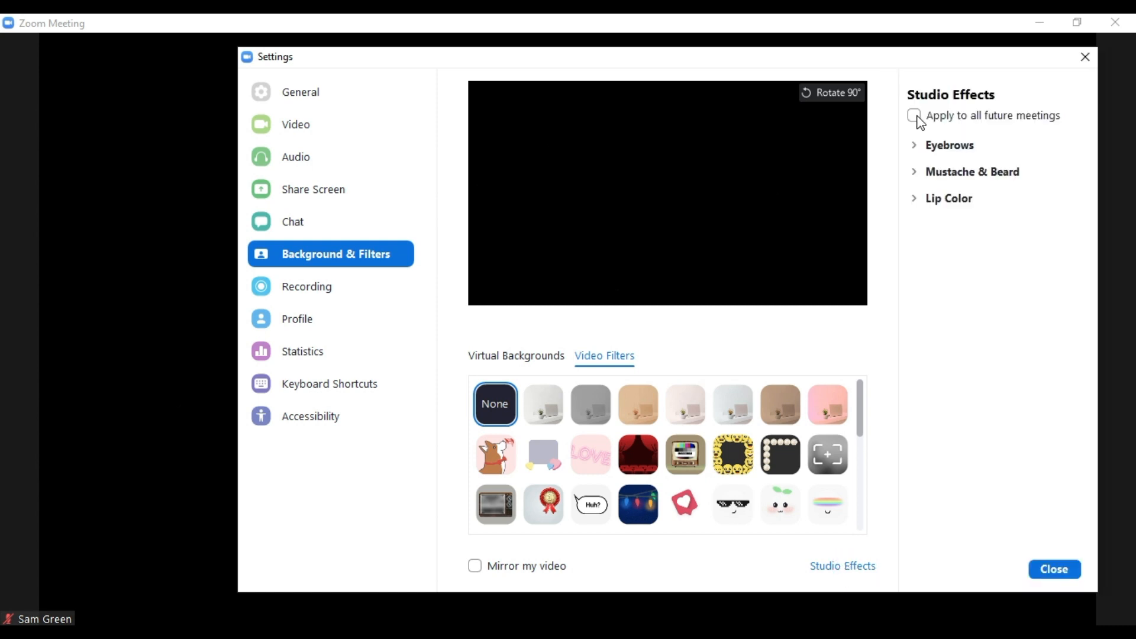
Toggle 'Apply to all future meetings' on then off, and expand the Eyebrows options
click(915, 115)
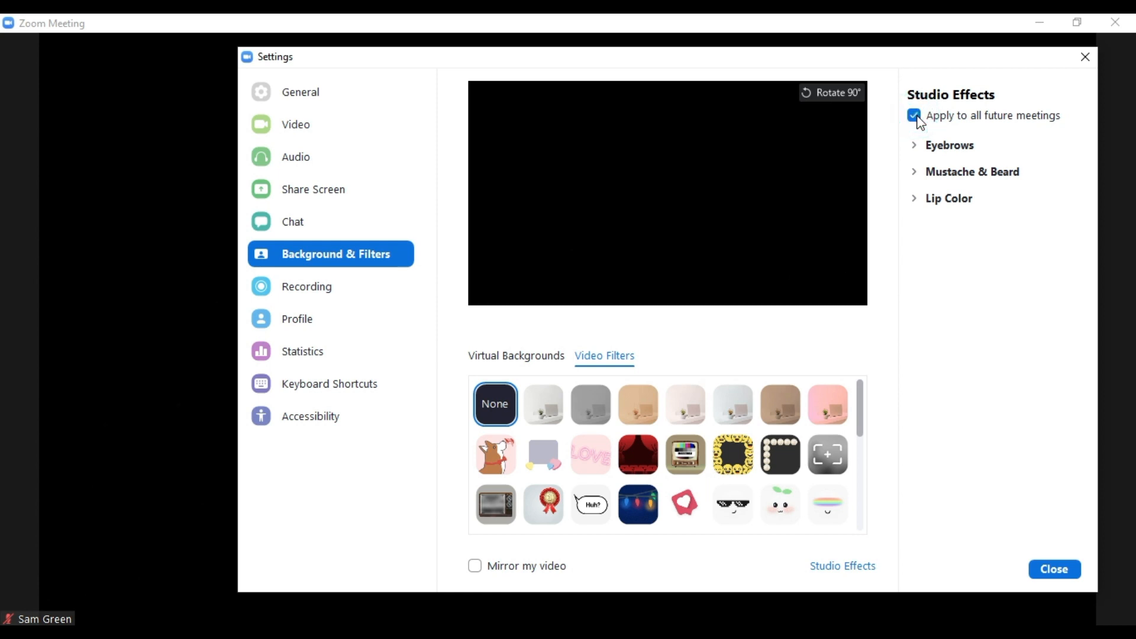
click(913, 115)
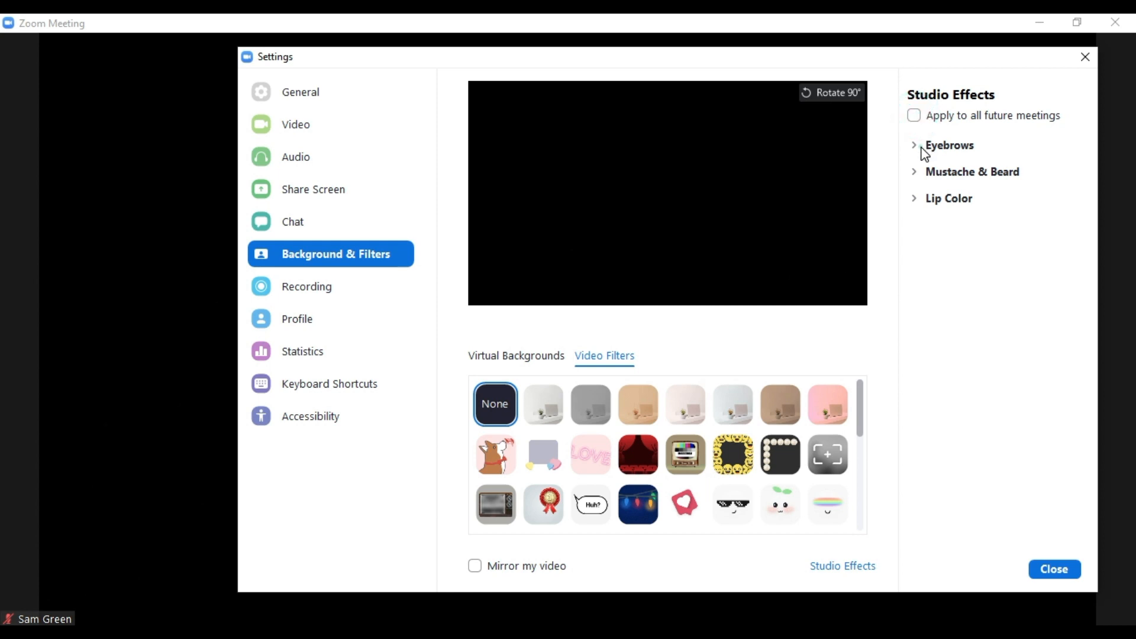
click(949, 144)
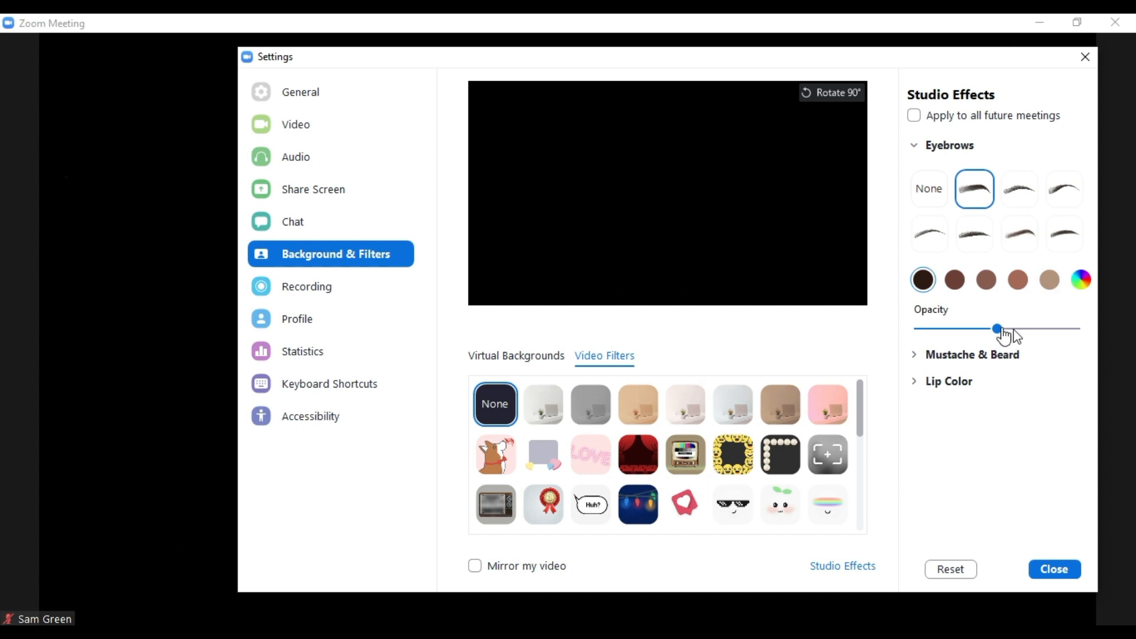
Set Eyebrows to None, expand Mustache & Beard and Lip Color, then close settings
click(929, 188)
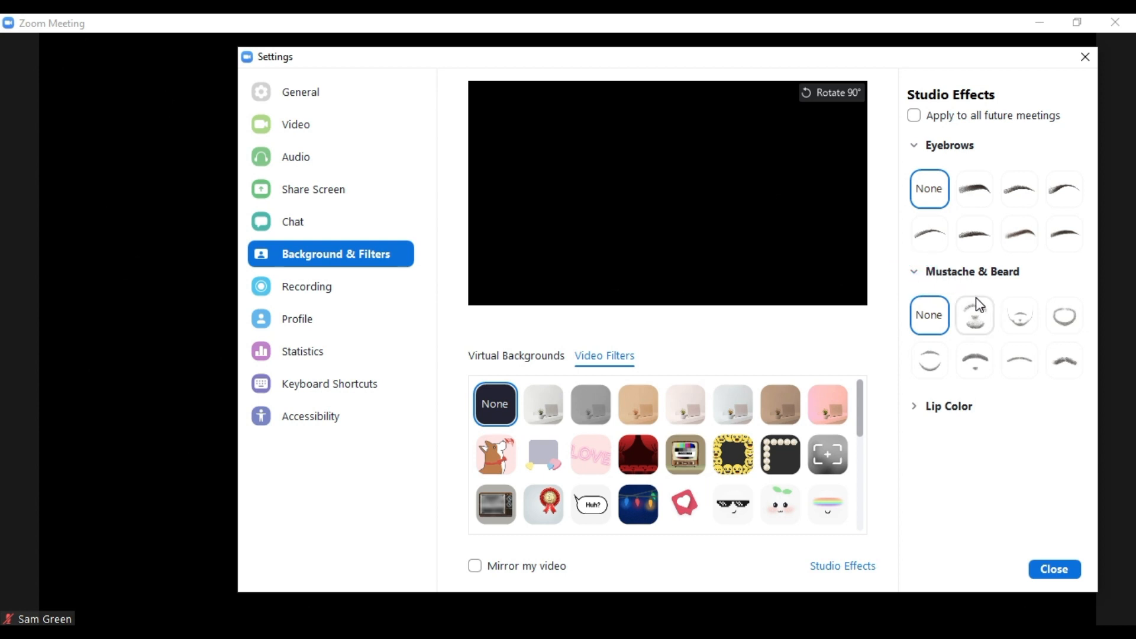
click(974, 315)
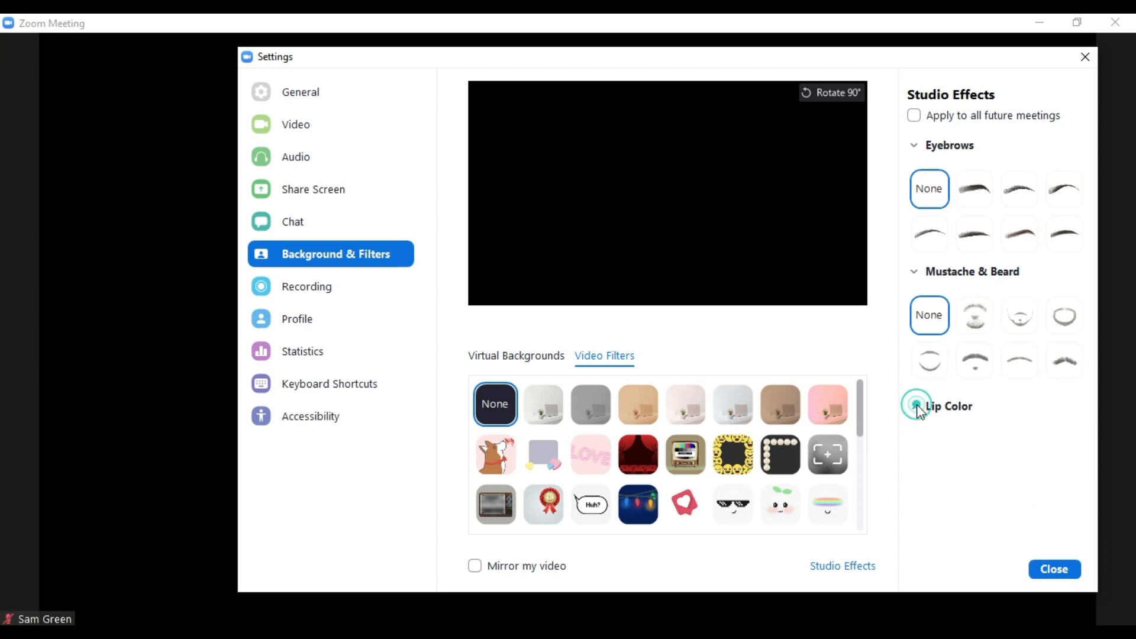
click(914, 406)
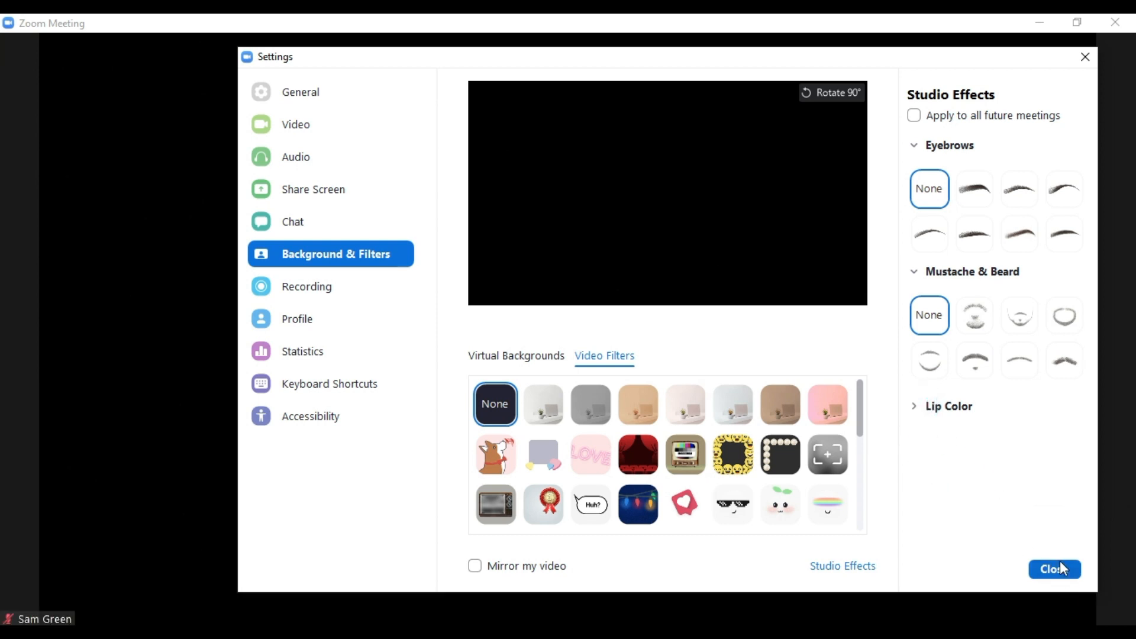
click(1053, 569)
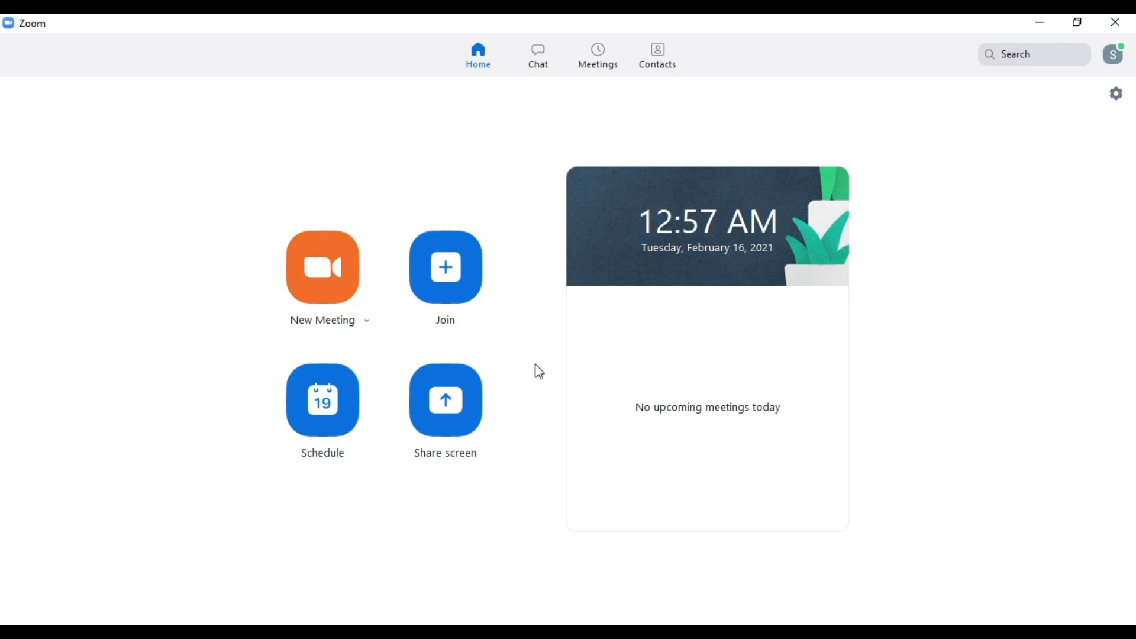